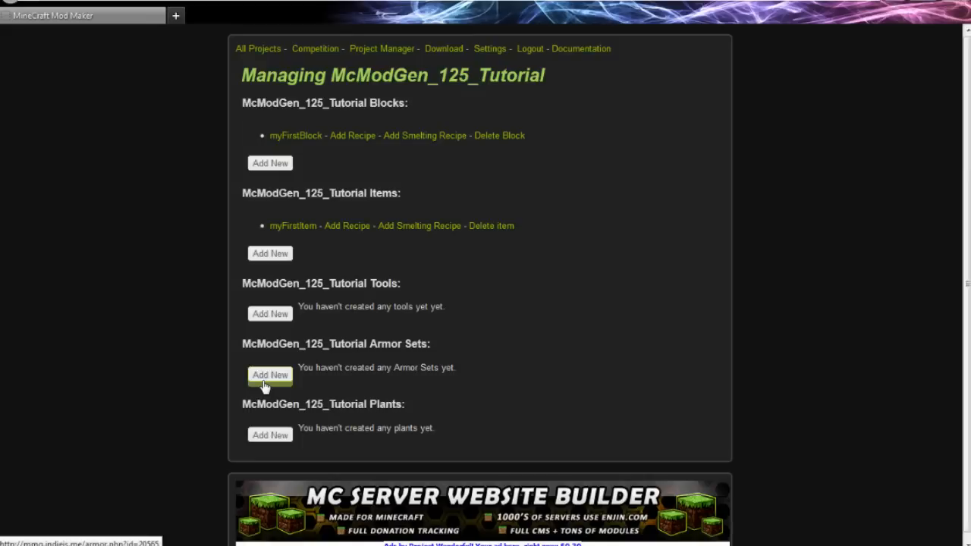
mouse_move(270, 374)
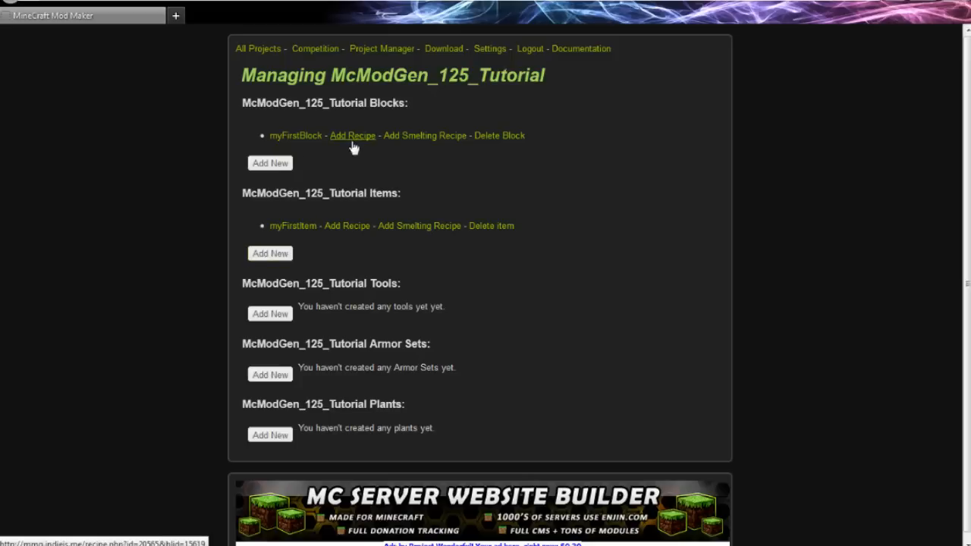
Fill the myFirstBlock recipe grid with e in the four edge slots around a centre w.
left_click(352, 135)
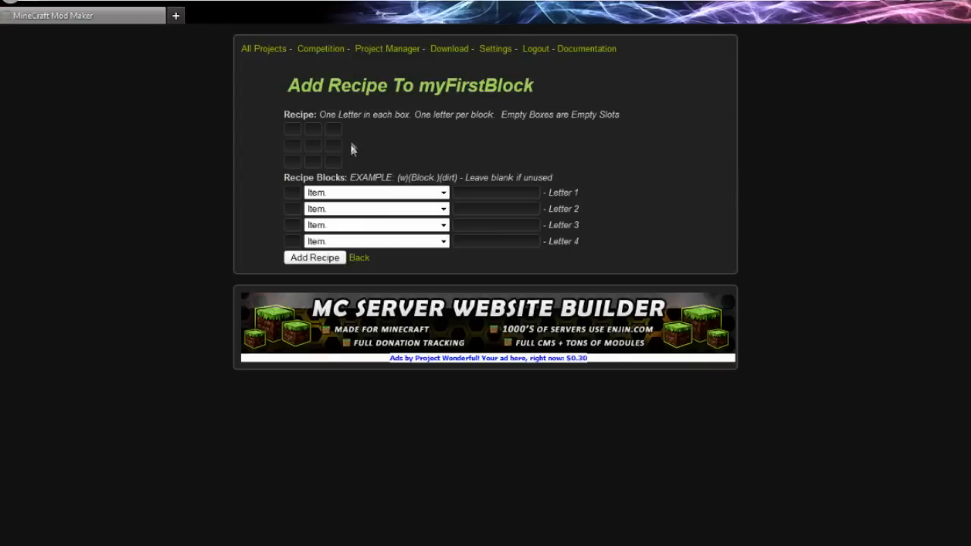
left_click(334, 146)
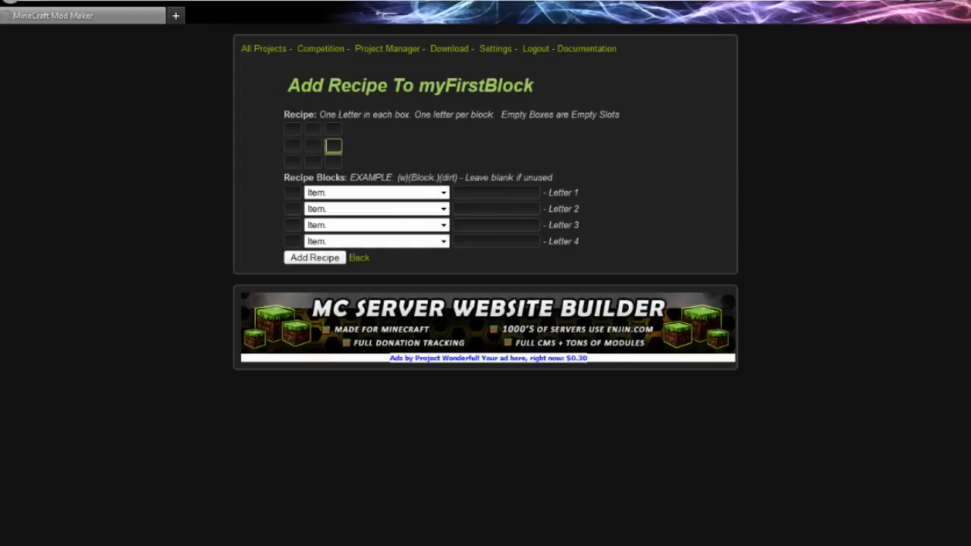
left_click(313, 129)
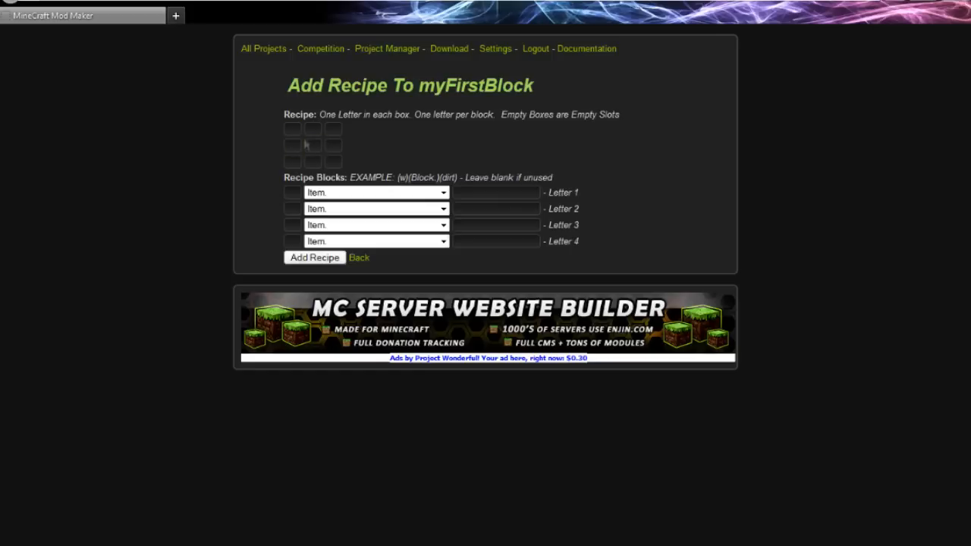
left_click(312, 129)
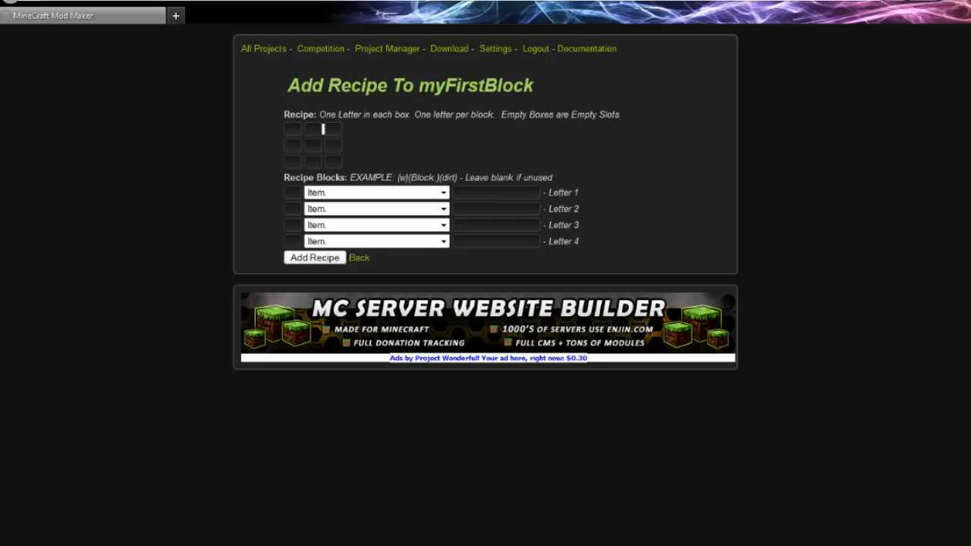
left_click(313, 129)
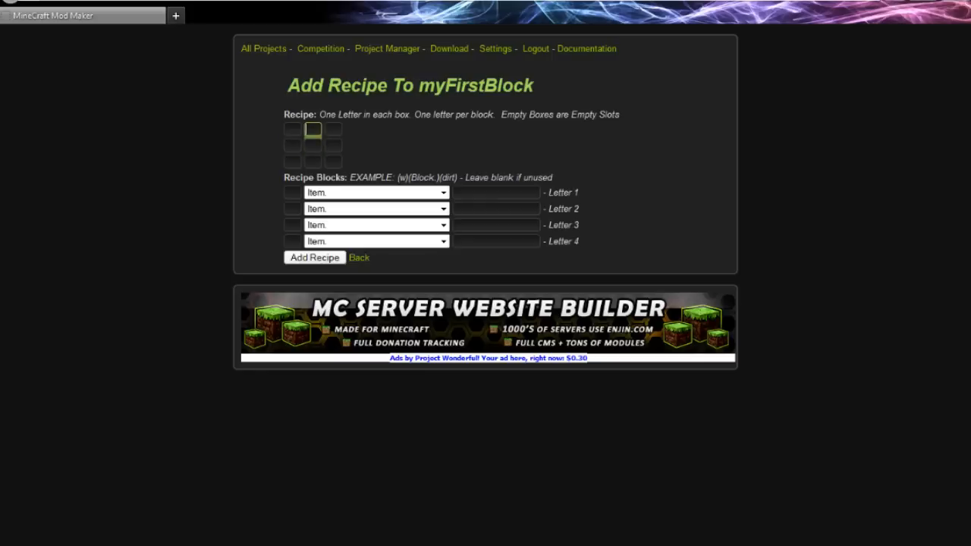
type("e")
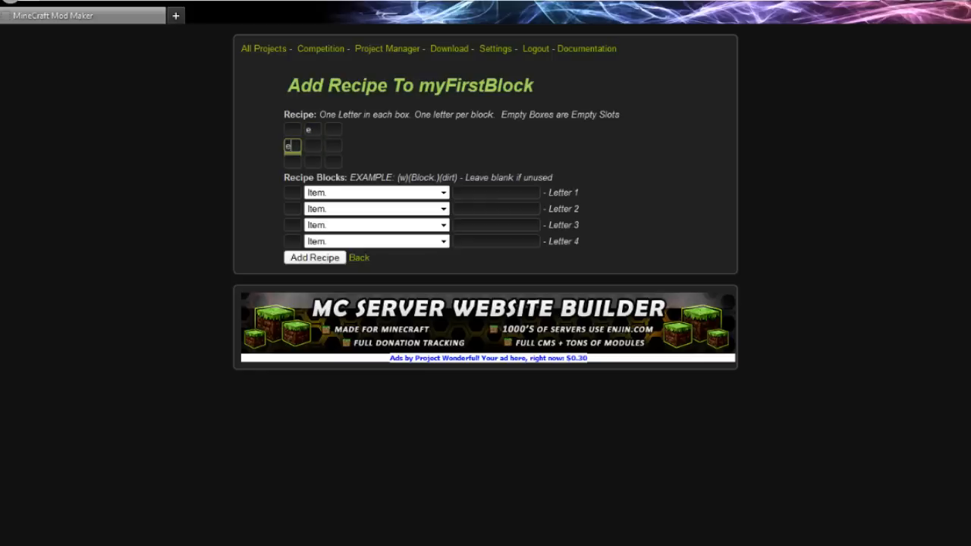
type("e")
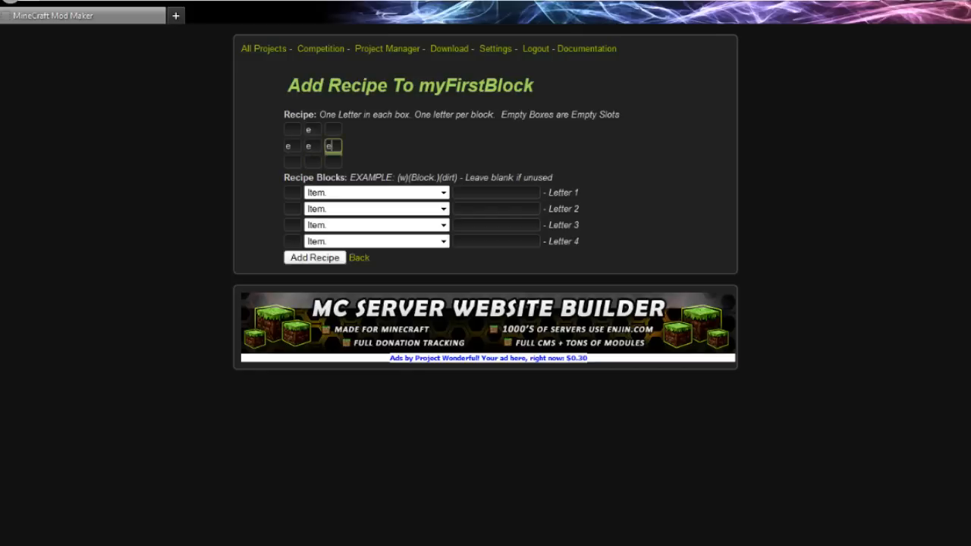
type("w")
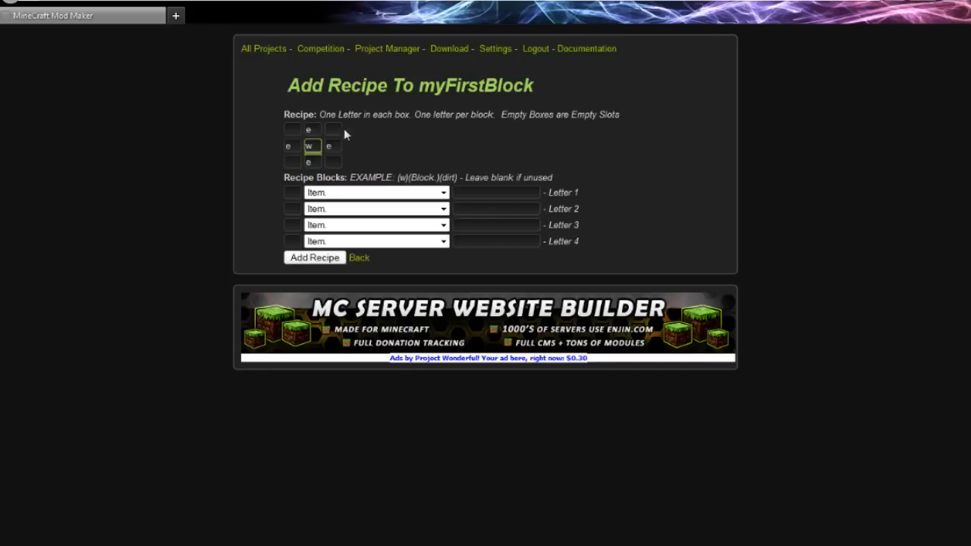
mouse_move(387, 48)
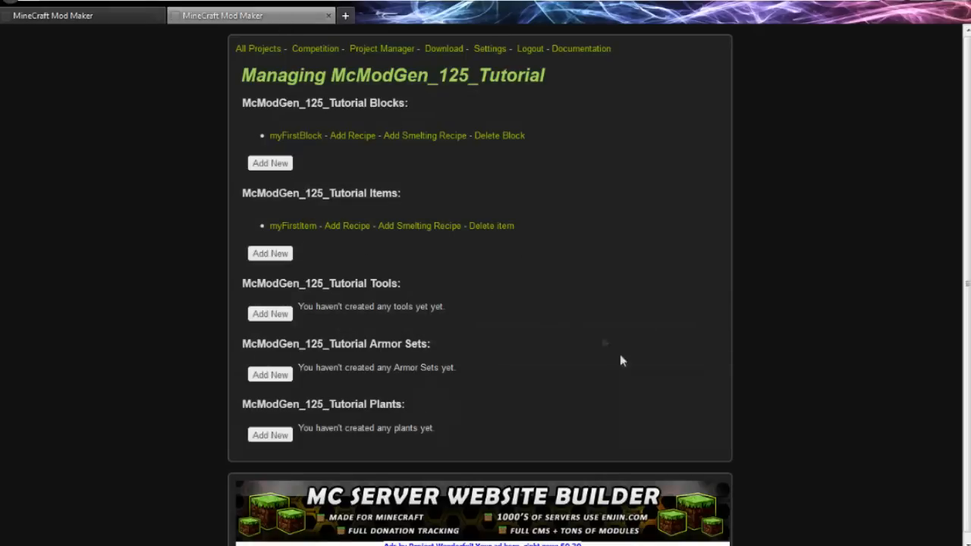
mouse_move(293, 224)
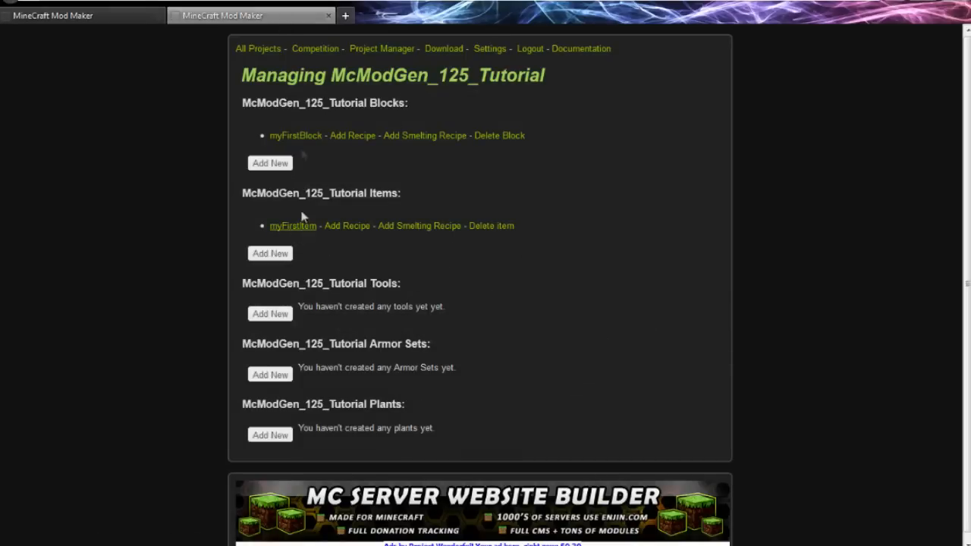
left_click(352, 135)
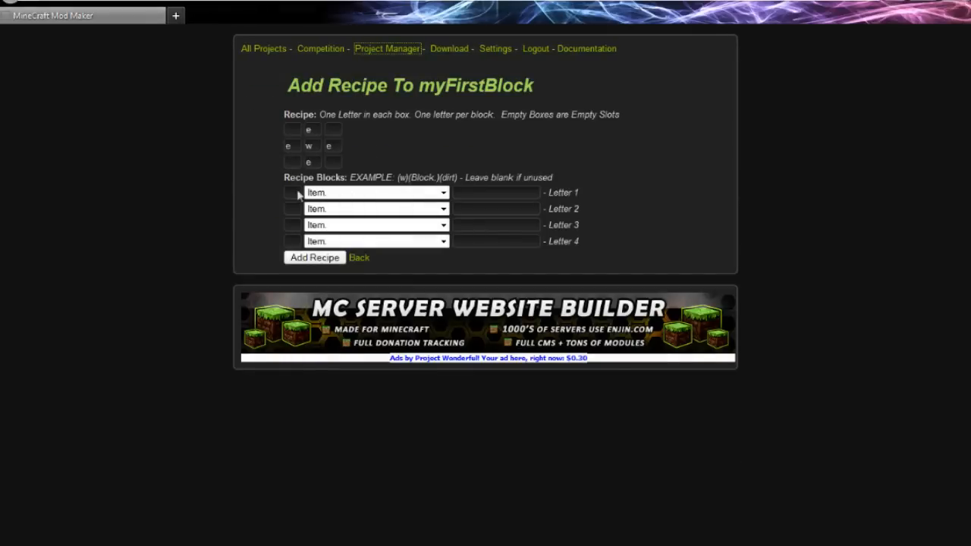
List e and w as ingredient letters, with e sourced from mod_McModGen_125_Tutorial.
type("e")
type("w")
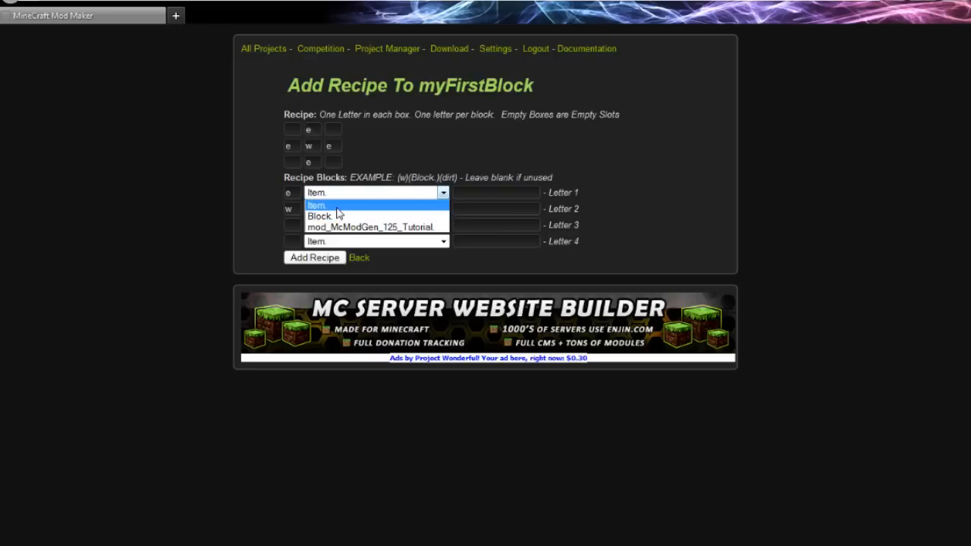
mouse_move(367, 228)
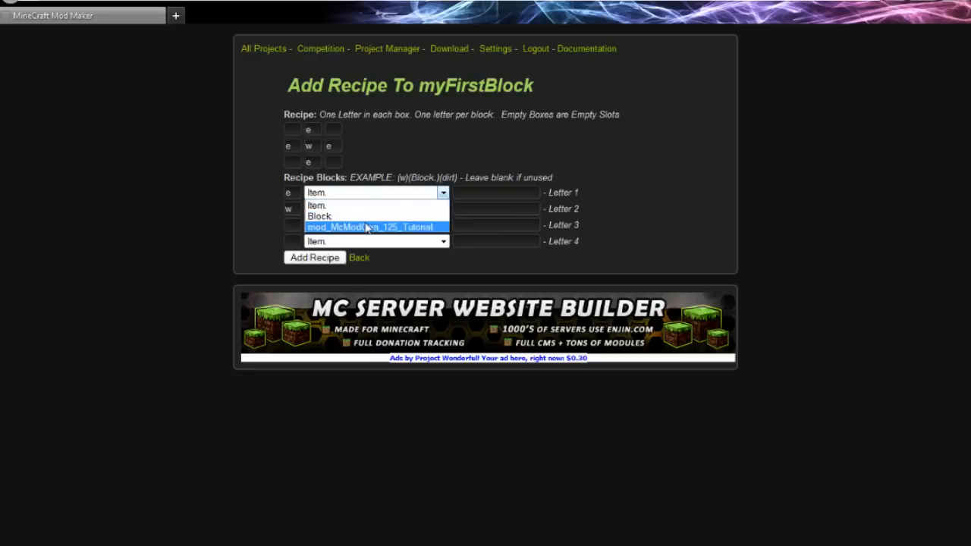
mouse_move(413, 236)
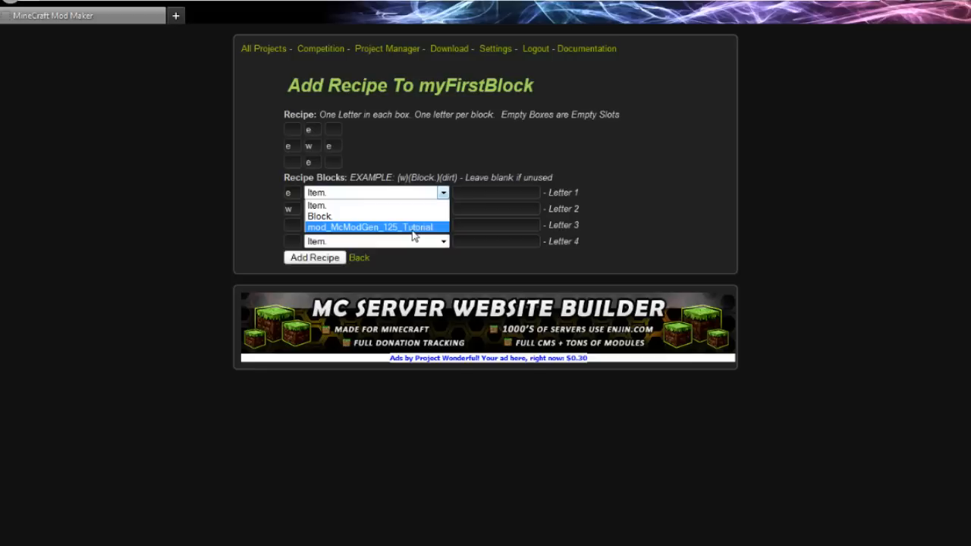
left_click(370, 227)
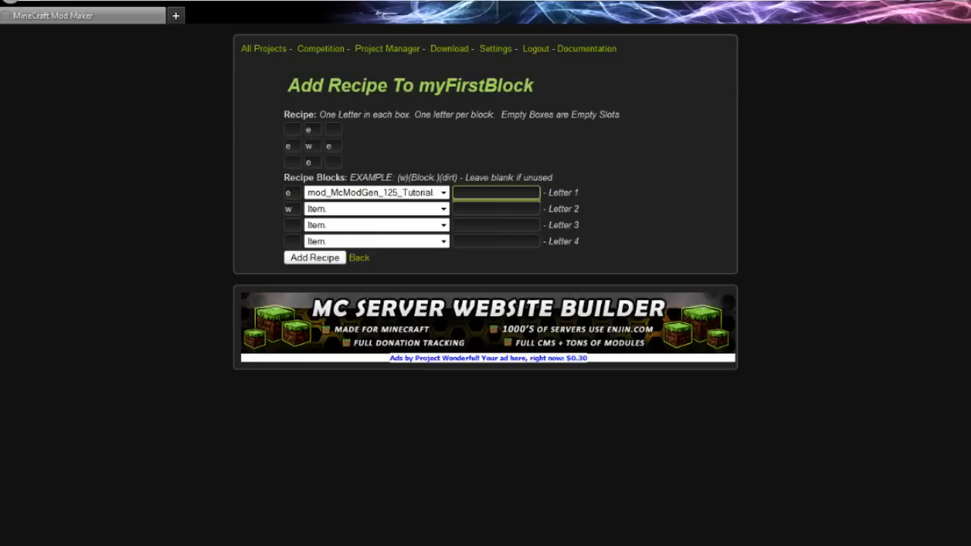
Name letter e's ingredient m_myFirstItem and letter w's ingredient ingotIron.
type("m")
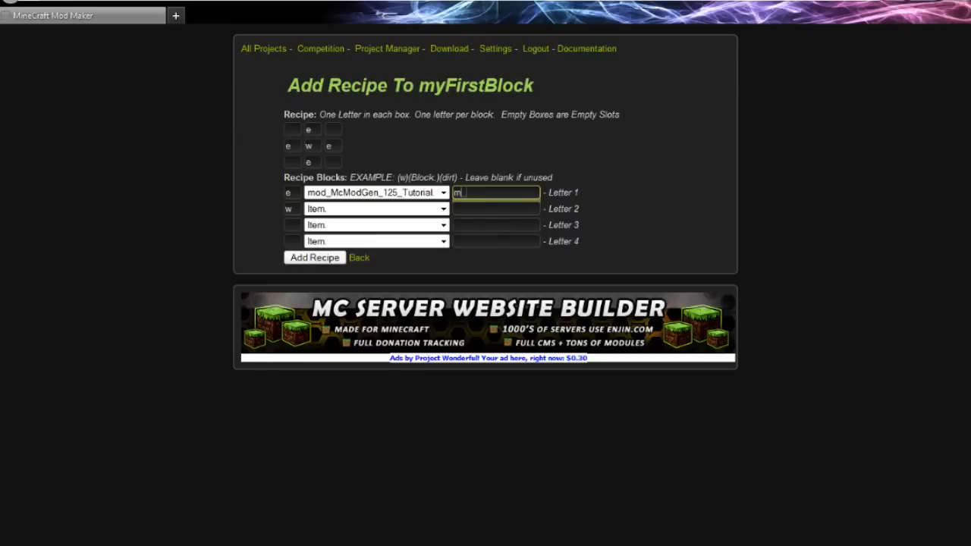
type("_")
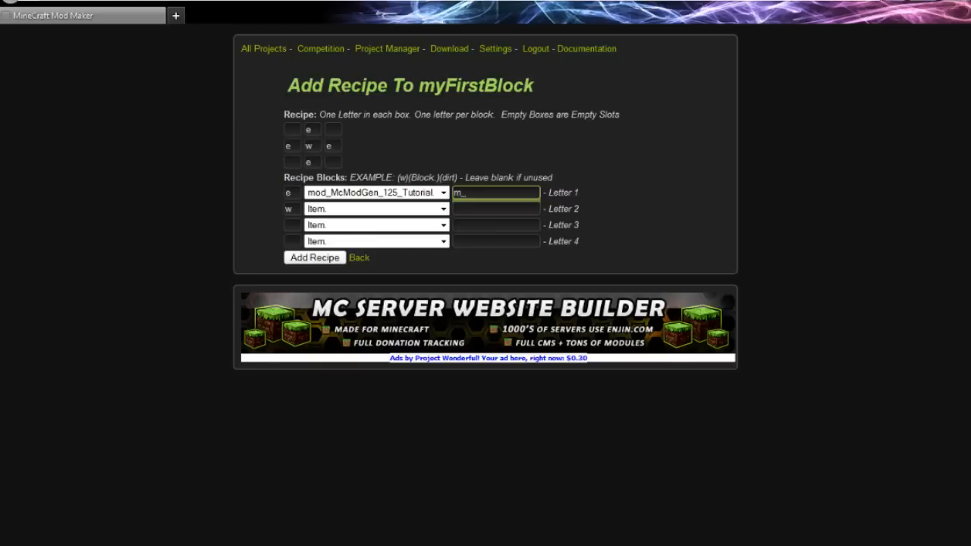
type("myF")
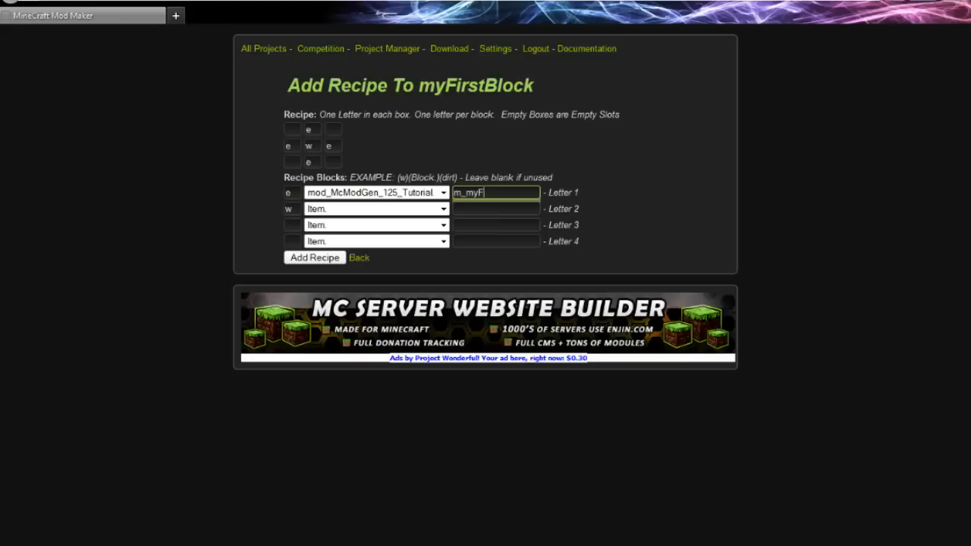
type("irstItem")
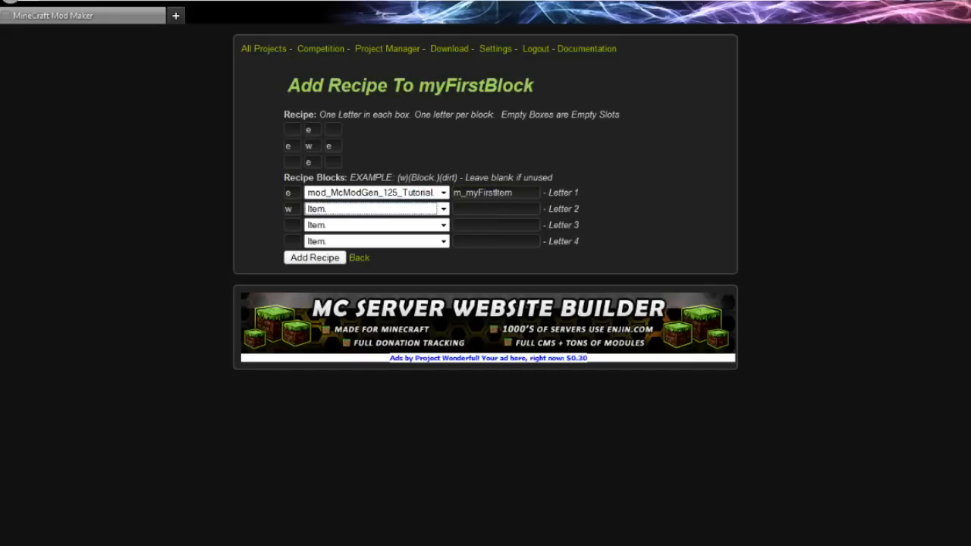
left_click(494, 209)
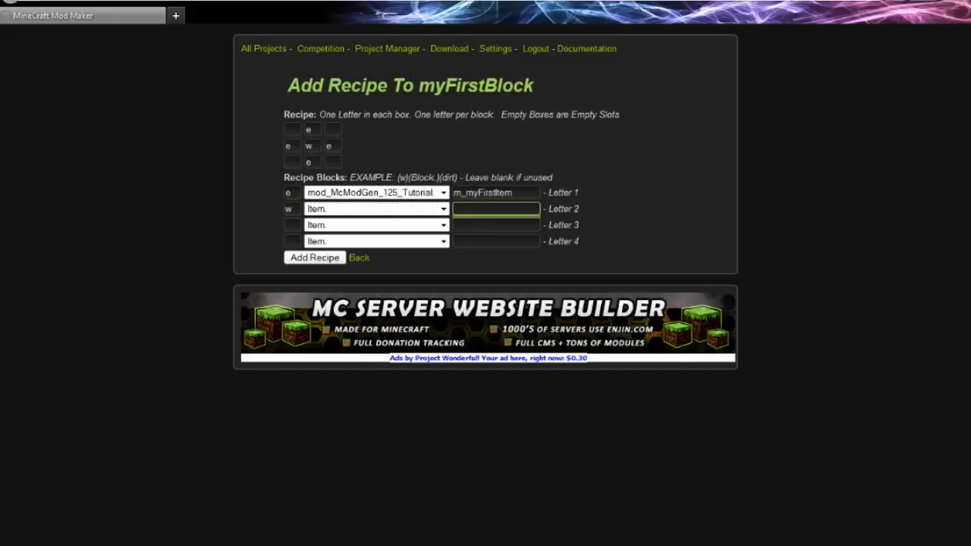
type("ingotIron")
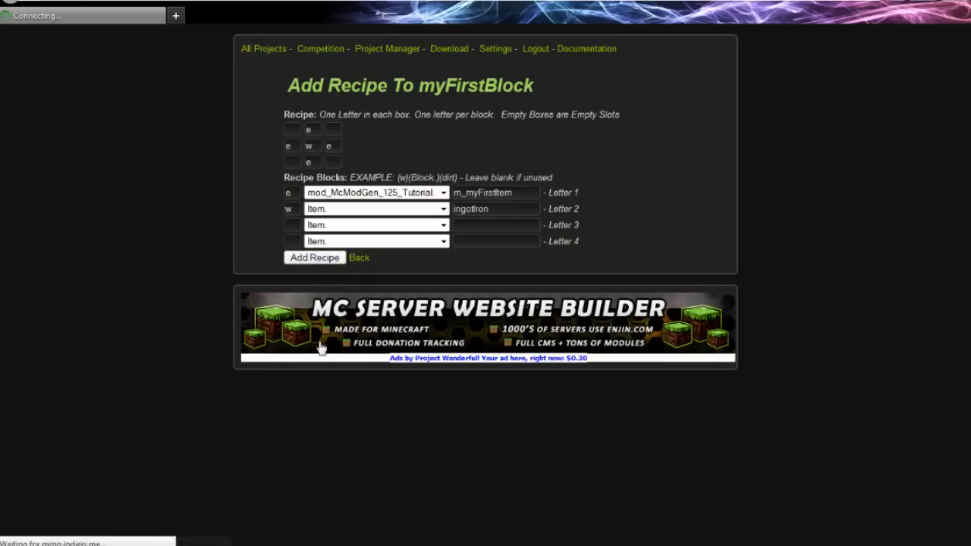
Save the myFirstBlock recipe and return to the McModGen_125_Tutorial project overview.
left_click(313, 257)
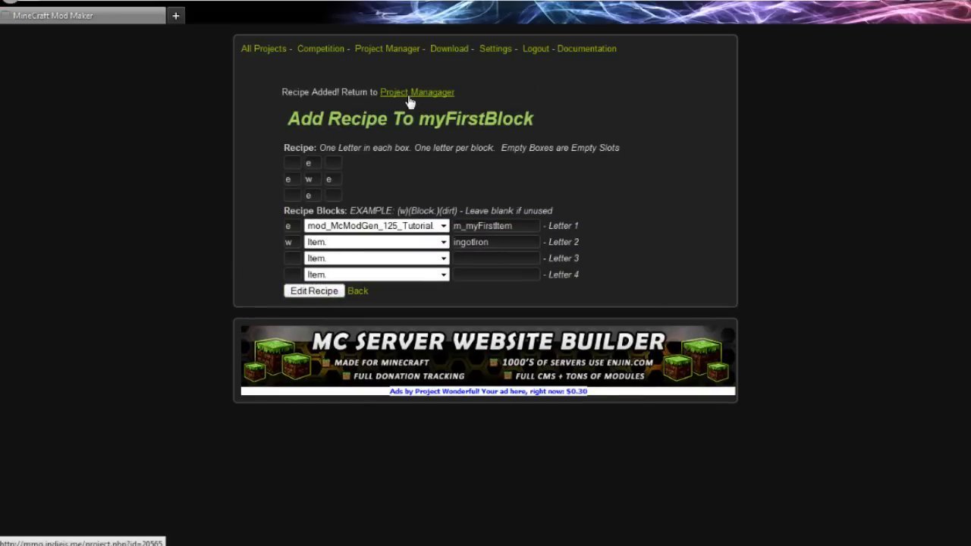
left_click(415, 93)
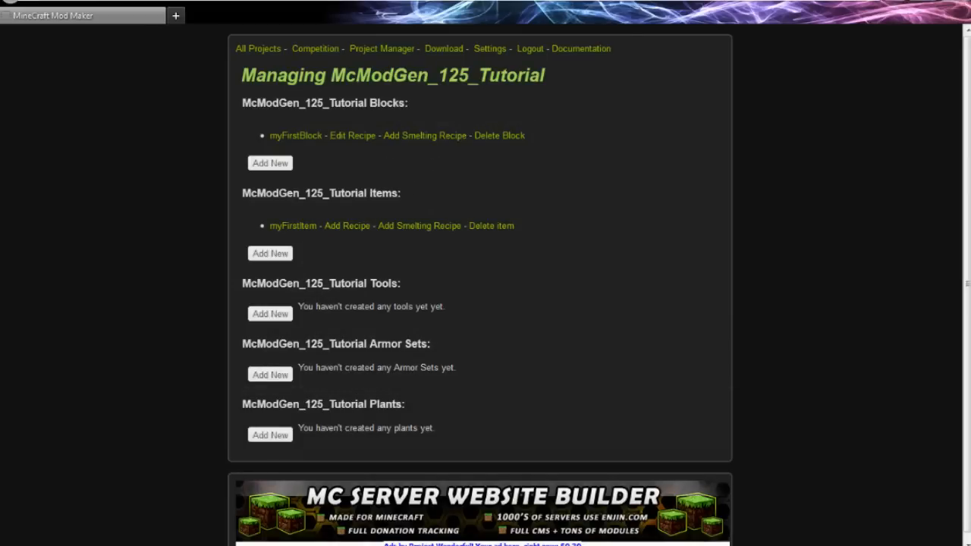
mouse_move(425, 135)
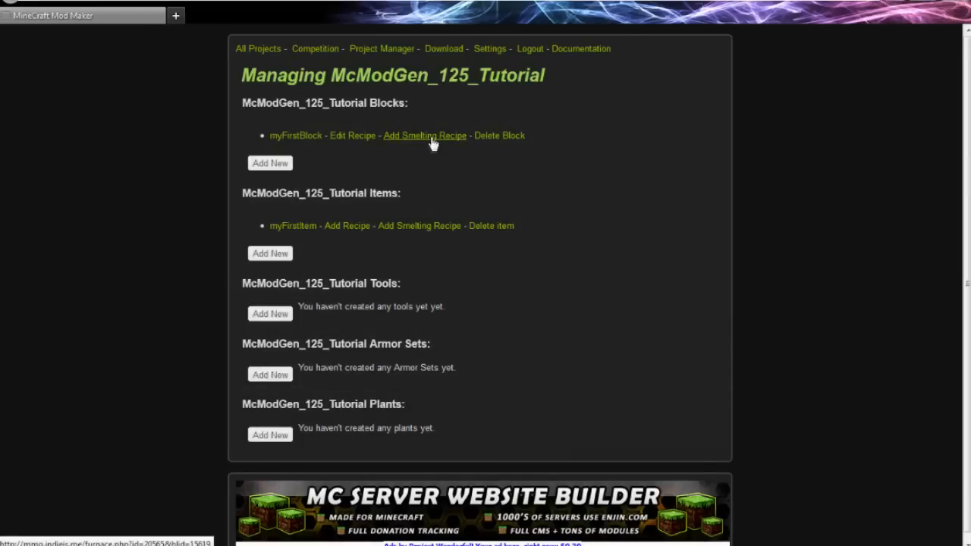
mouse_move(431, 160)
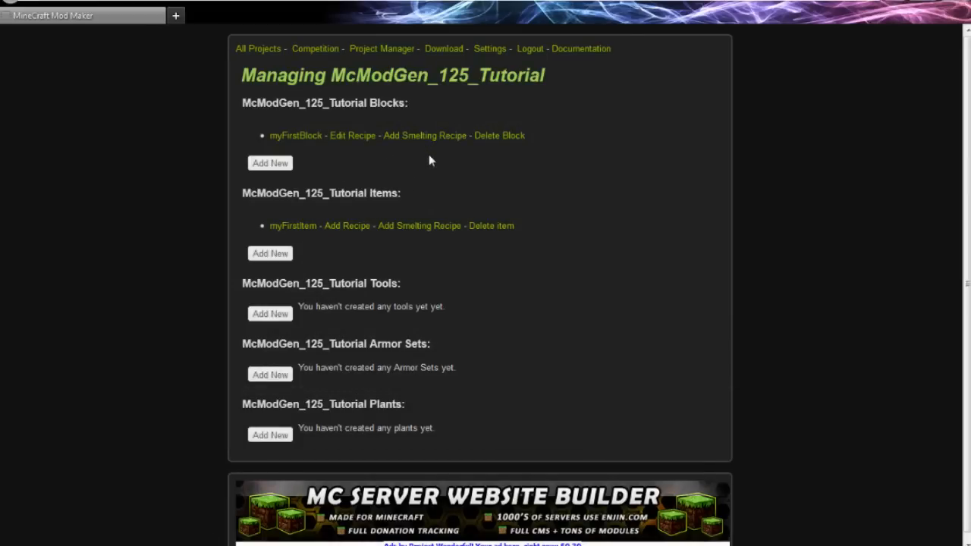